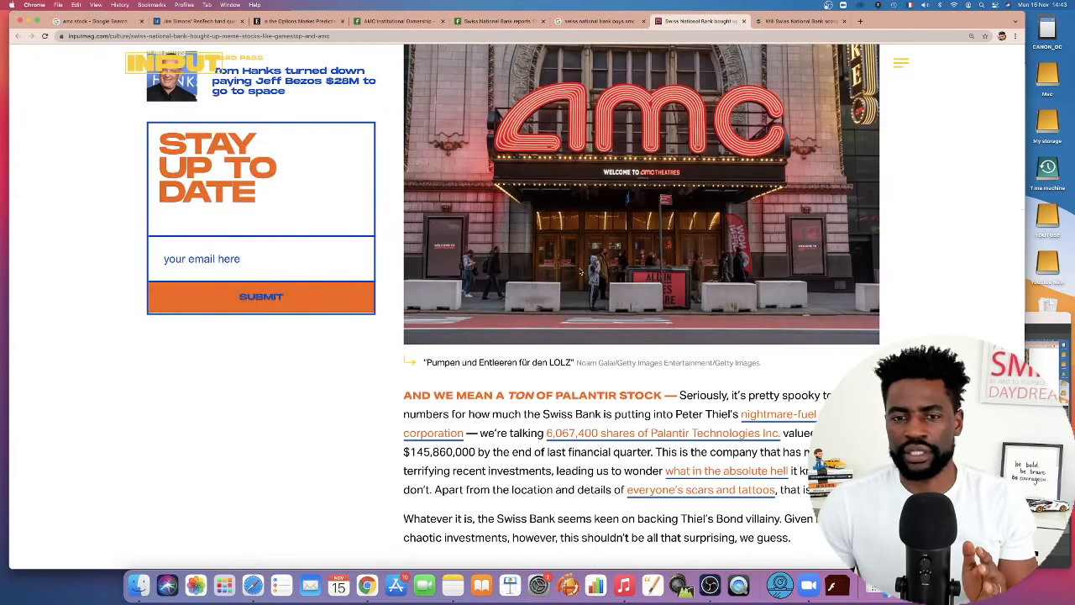
Step: Scroll the Input article past the ad to the Q3 filings paragraph on AMC and GameStop shares
scroll(down, 3)
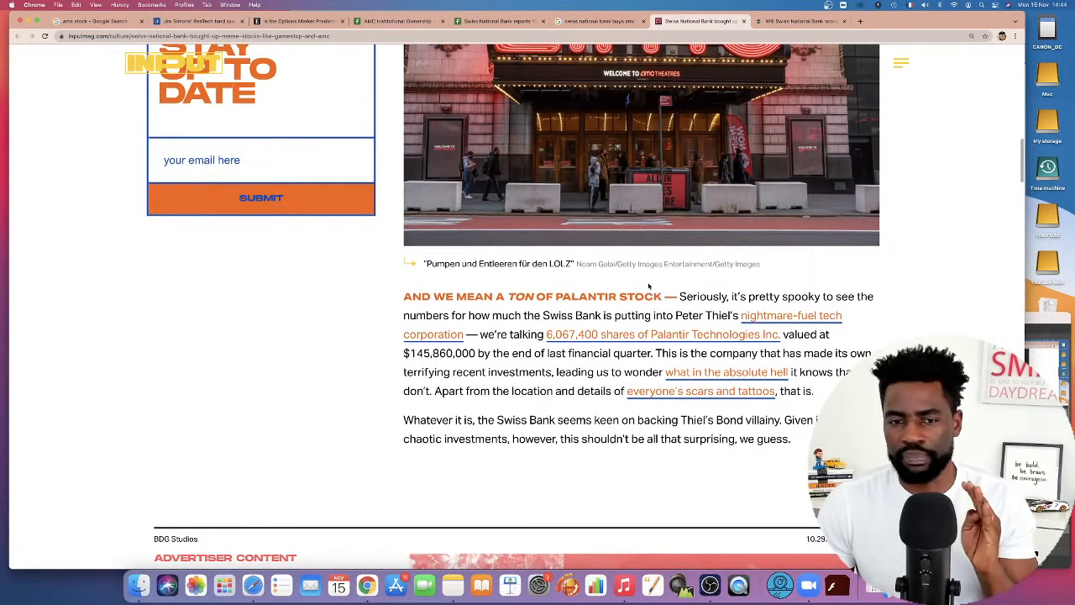
scroll(down, 3)
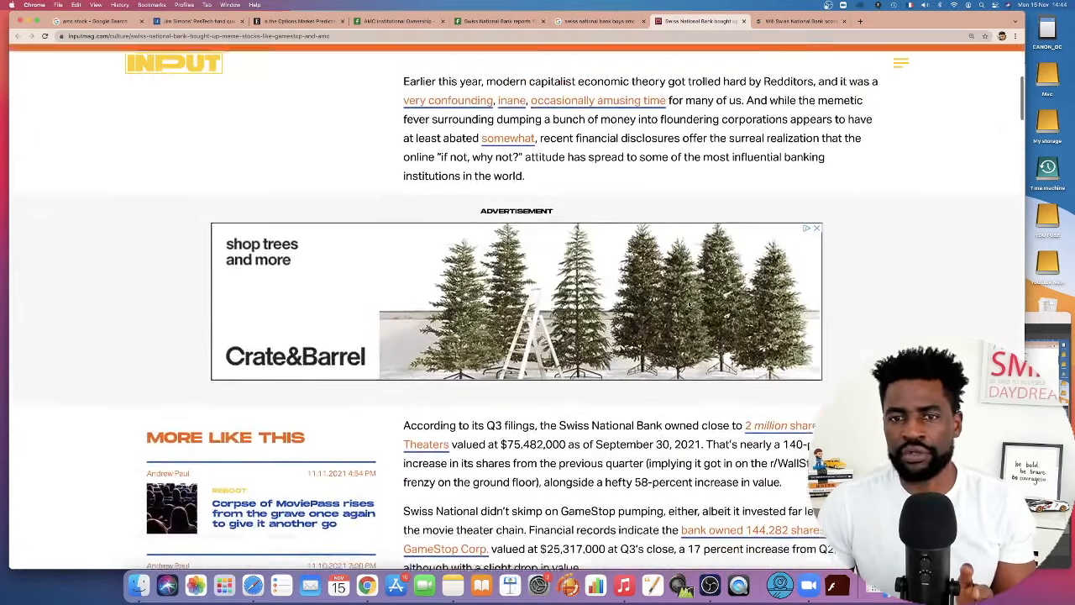
scroll(down, 3)
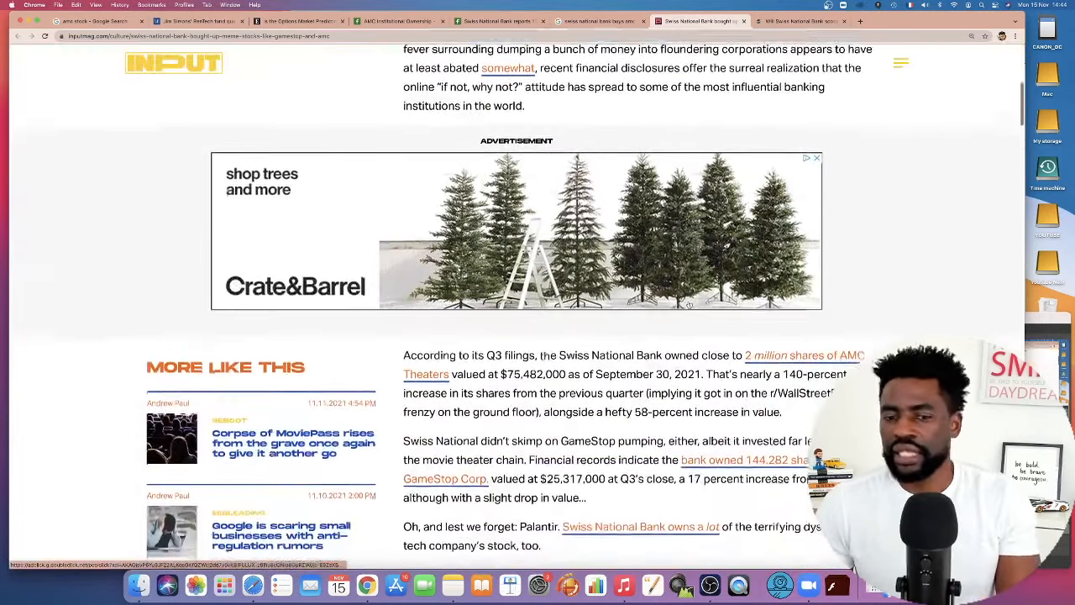
scroll(down, 3)
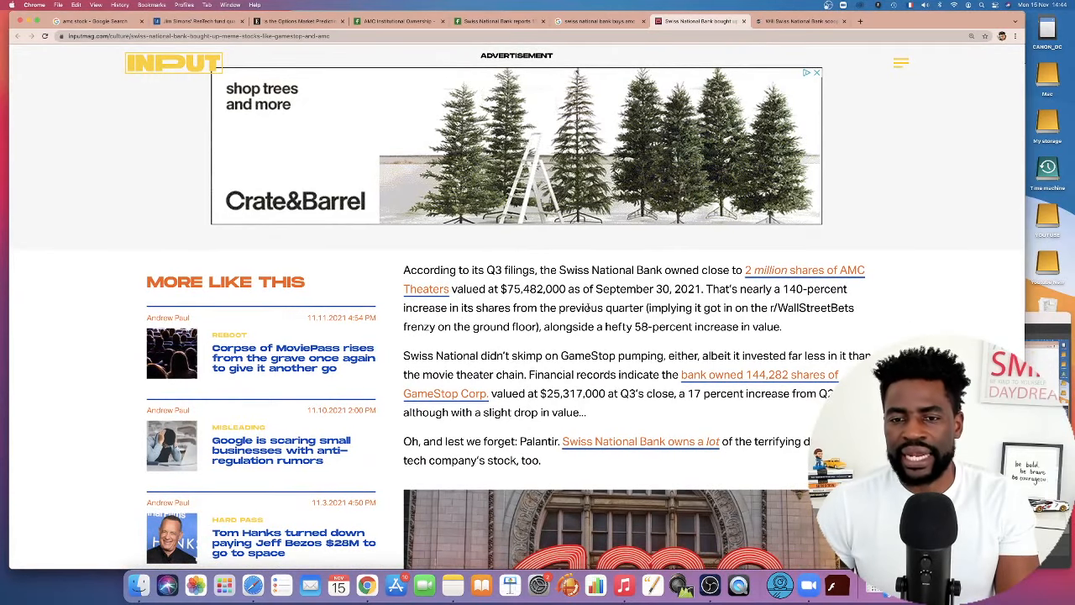
drag(403, 269, 603, 307)
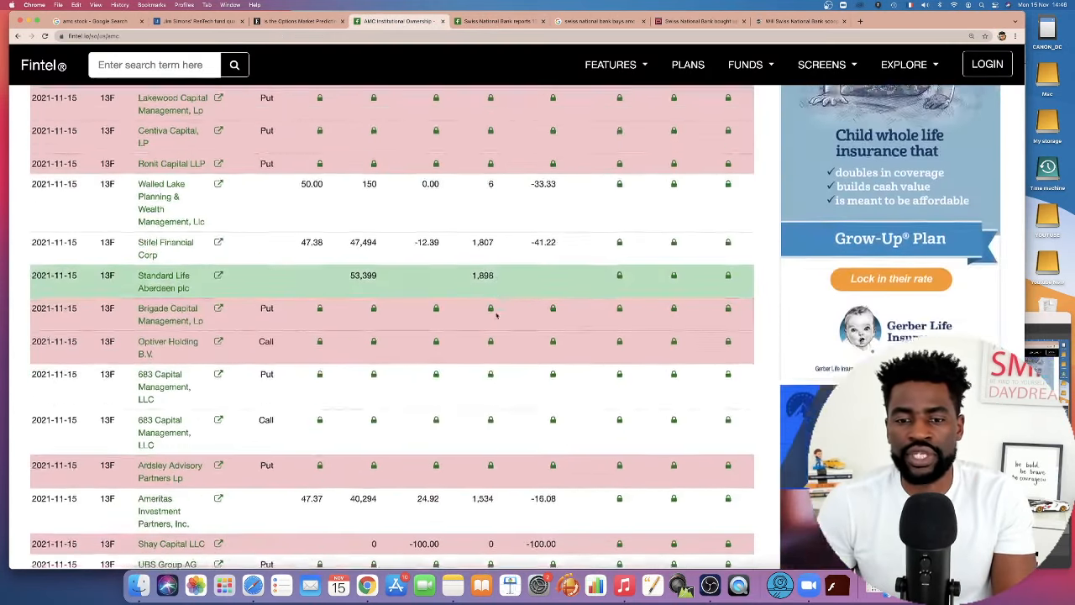
Step: Scroll Fintel's AMC 13F filings table, then switch to the 'amc stock' Google results showing 42.71 USD
scroll(down, 3)
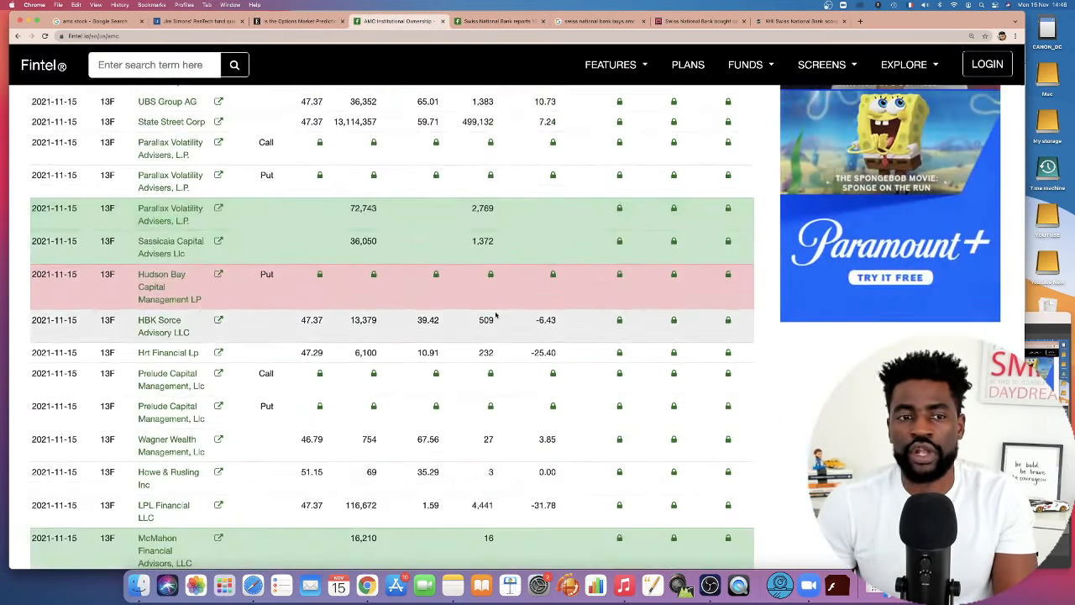
scroll(down, 3)
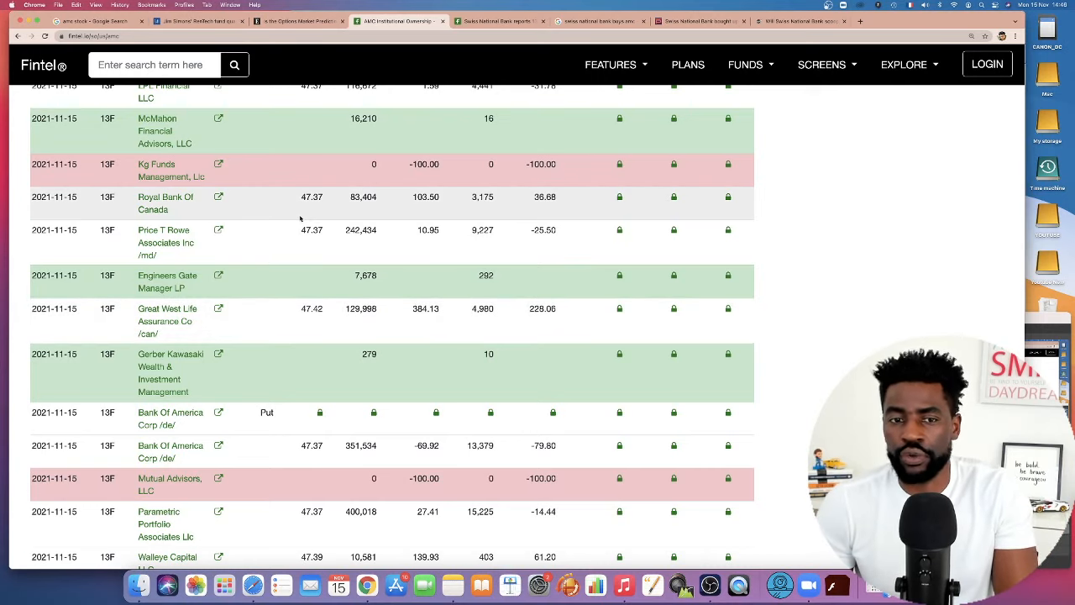
mouse_move(614, 131)
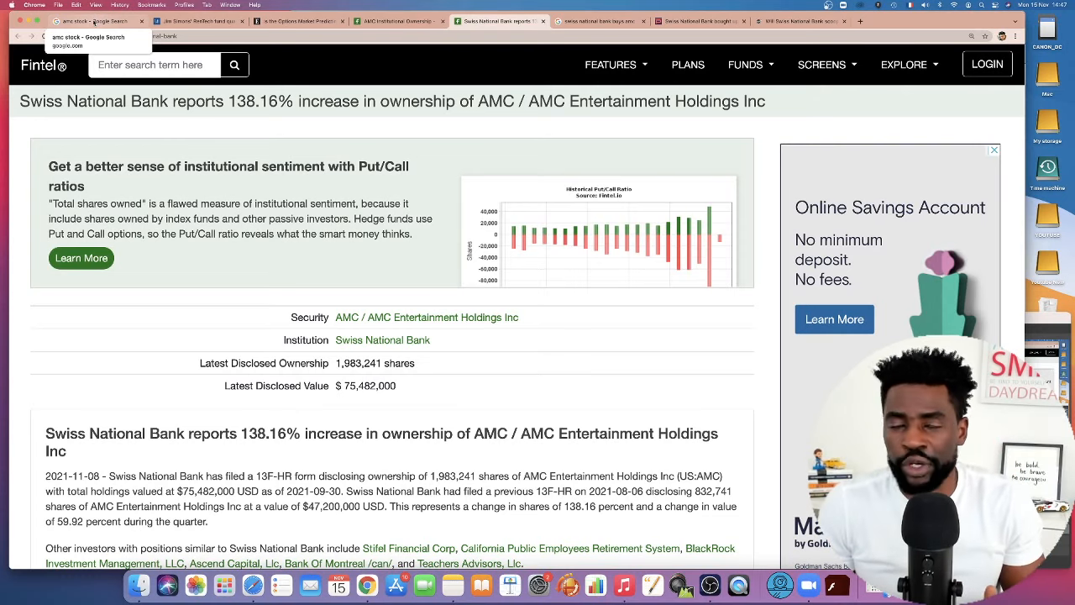
click(95, 21)
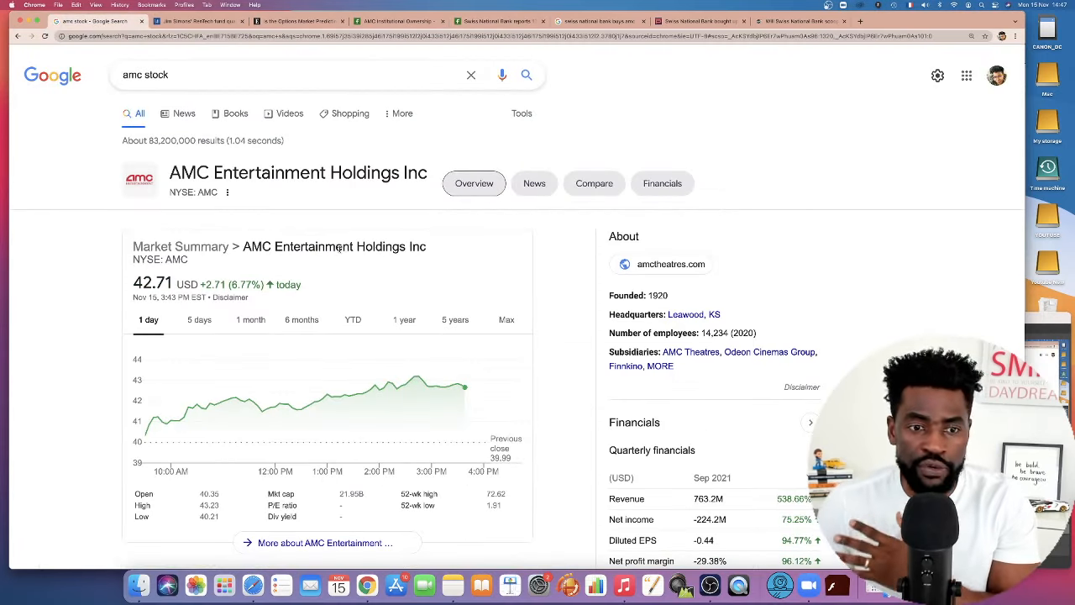